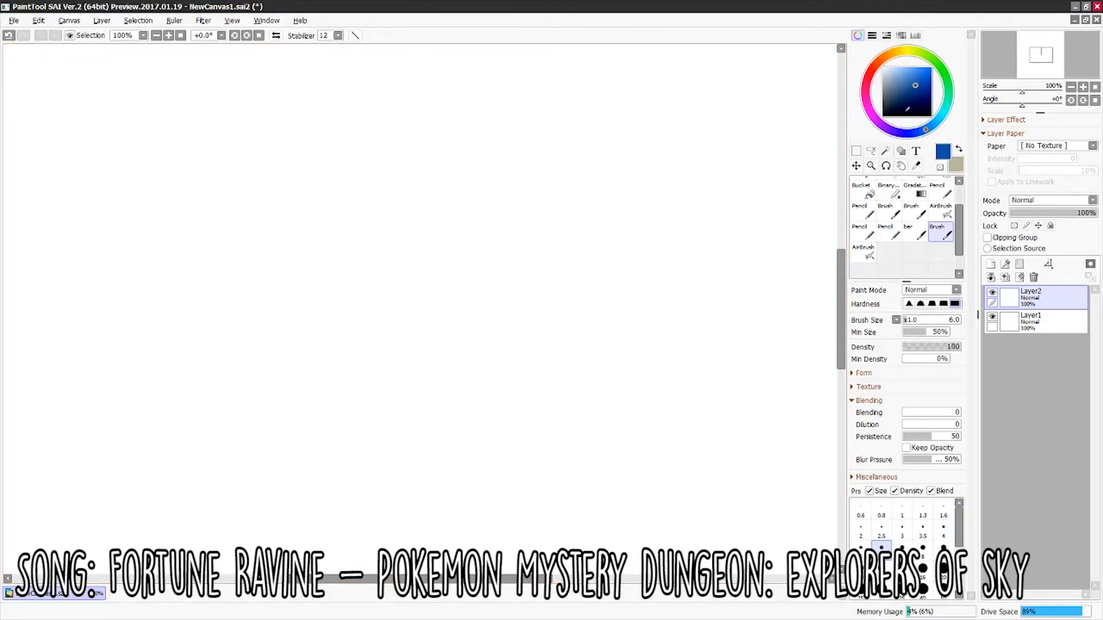
- Sketch the head tufts, neck and flowing mane in red pencil on Layer2, then mirror the view
{"action": "left_click", "coordinate": [940, 190]}
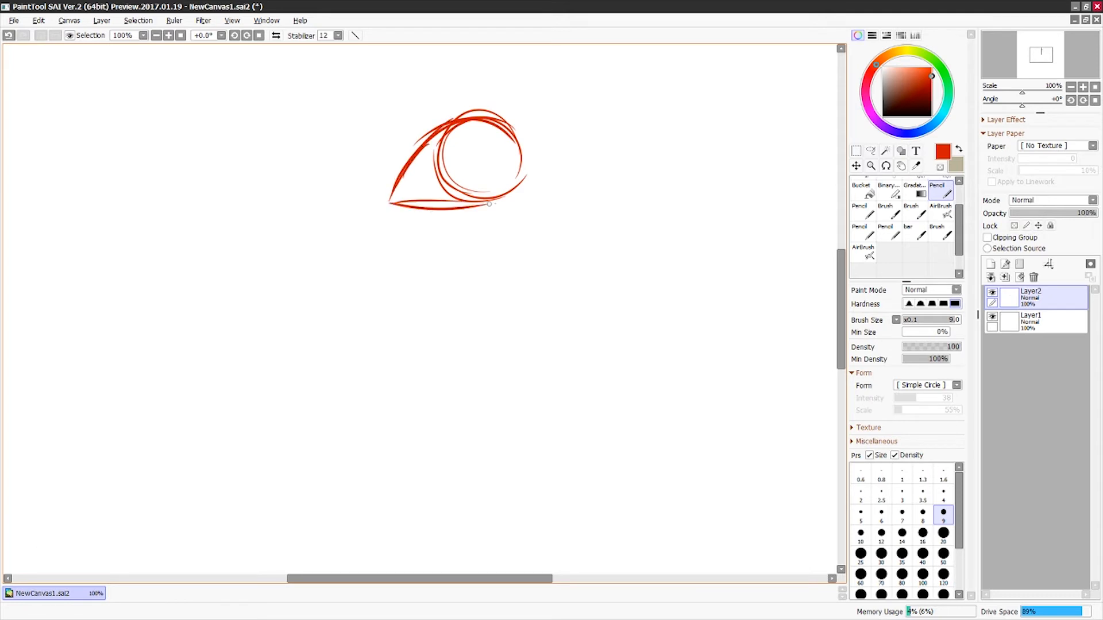
{"action": "left_click_drag", "start_coordinate": [478, 204], "coordinate": [358, 429]}
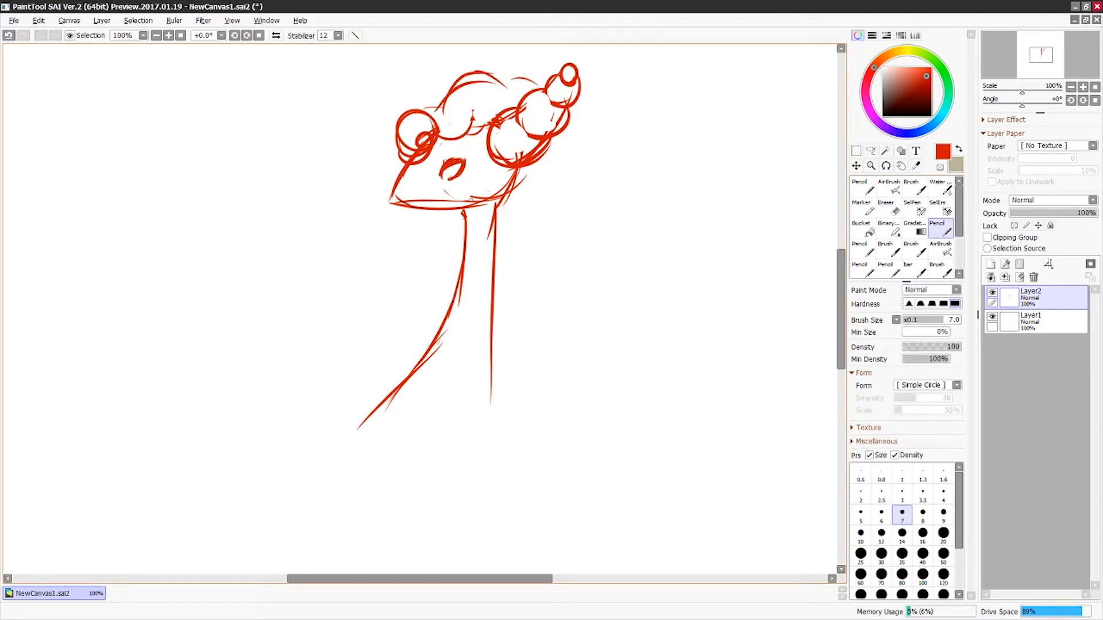
{"action": "left_click_drag", "start_coordinate": [577, 106], "coordinate": [703, 247]}
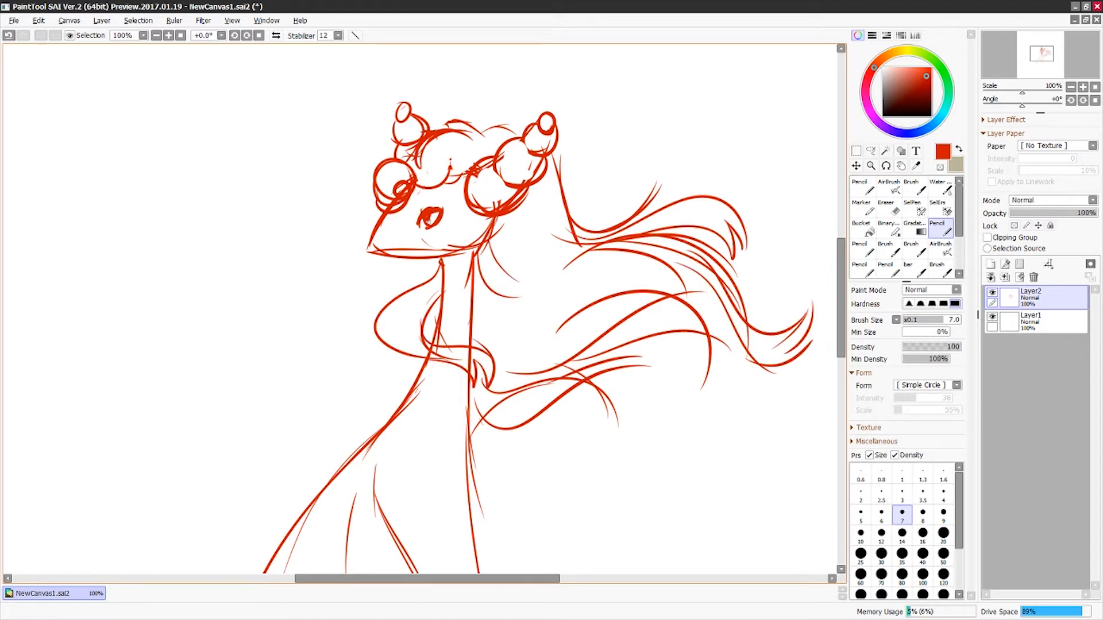
{"action": "left_click", "coordinate": [856, 150]}
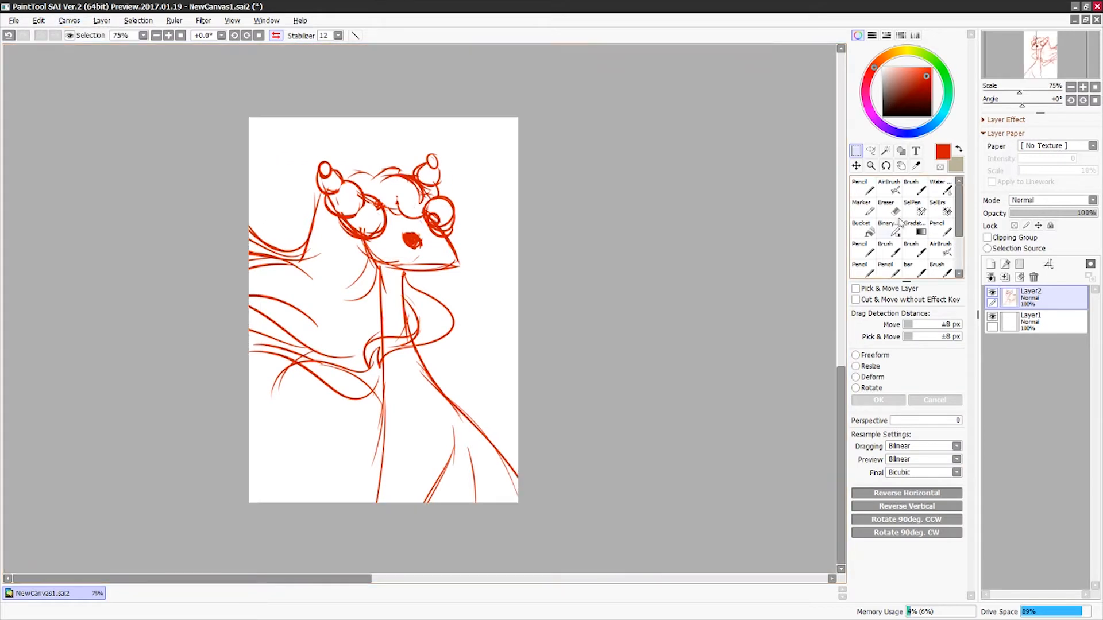
- Toggle the horizontal view flip to review the whole mirrored sketch
{"action": "left_click", "coordinate": [888, 191]}
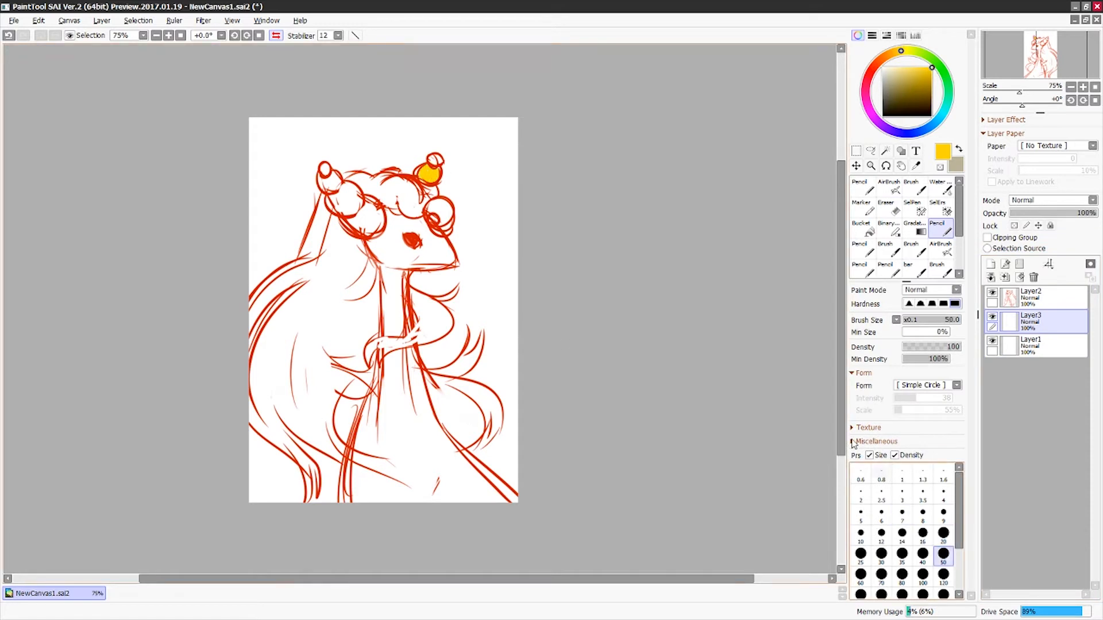
- Block flat yellow into the head tufts and along the left side of the mane
{"action": "left_click_drag", "start_coordinate": [324, 183], "coordinate": [422, 196]}
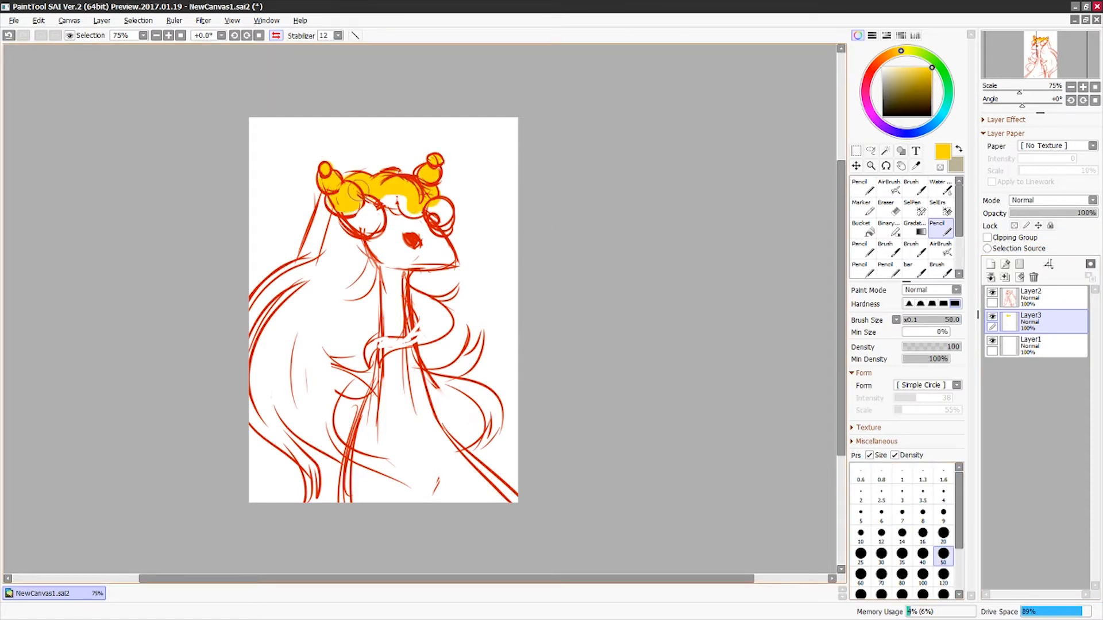
{"action": "left_click_drag", "start_coordinate": [331, 211], "coordinate": [271, 394]}
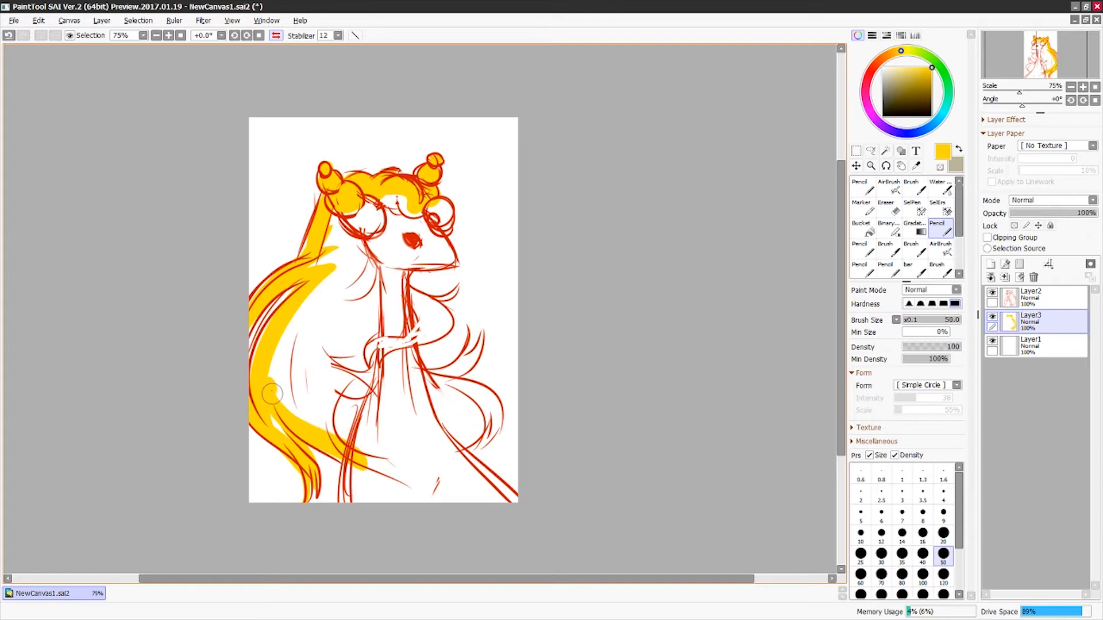
{"action": "left_click_drag", "start_coordinate": [273, 394], "coordinate": [471, 244]}
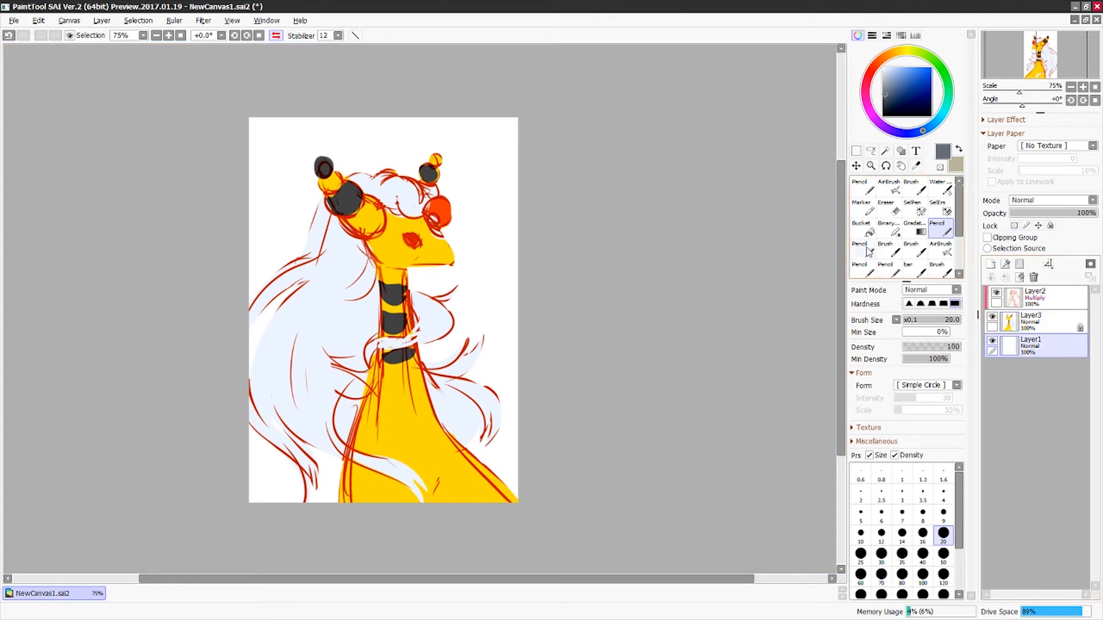
- Fill the background on Layer1 with slate blue using the Bucket
{"action": "left_click", "coordinate": [860, 227]}
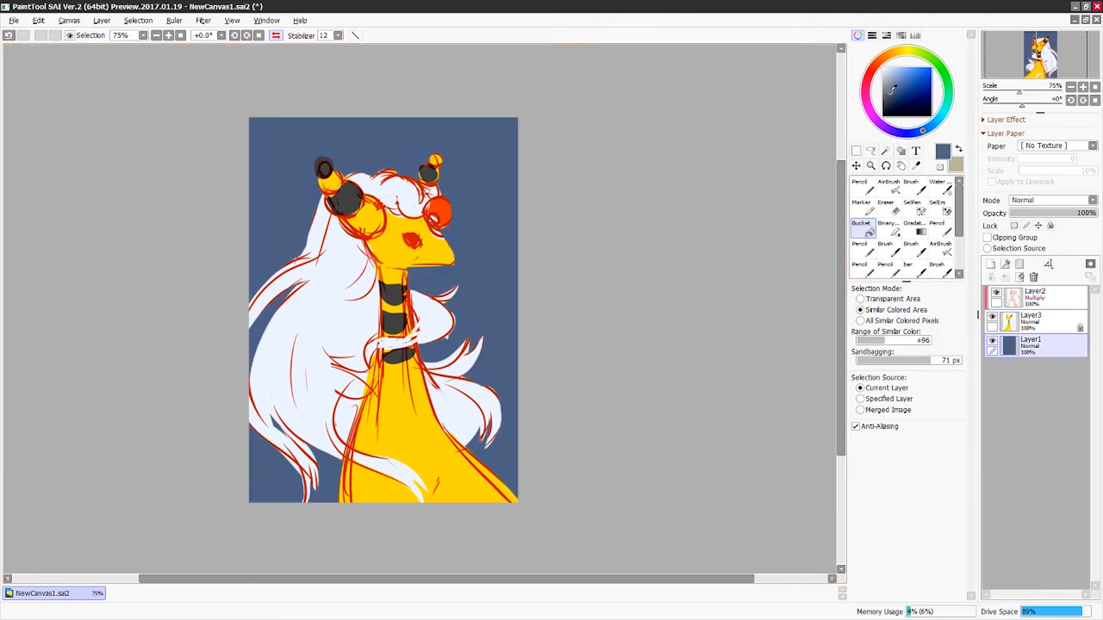
{"action": "left_click", "coordinate": [936, 211]}
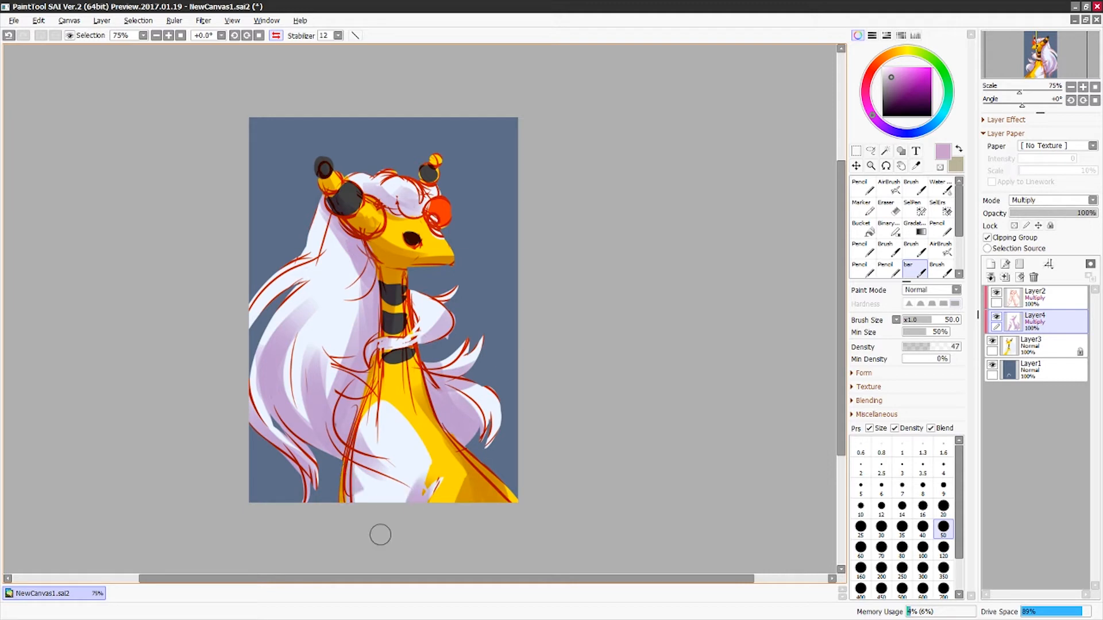
- Shrink the brush and apply a Hue/Saturation shift turning the shading pink and warmer
{"action": "left_click", "coordinate": [942, 514]}
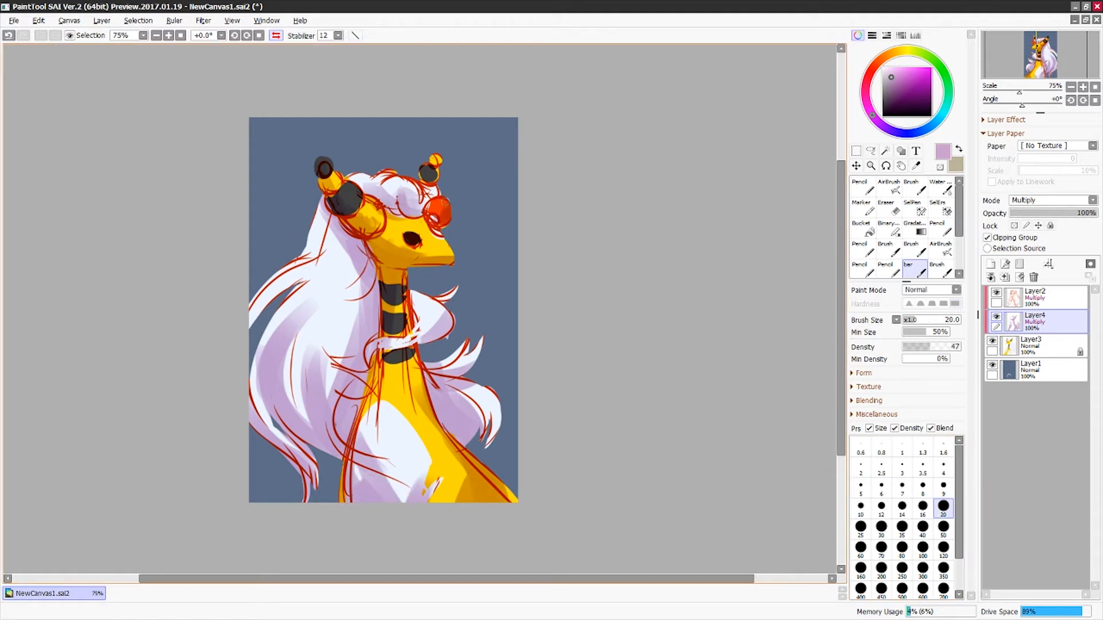
{"action": "left_click", "coordinate": [203, 20]}
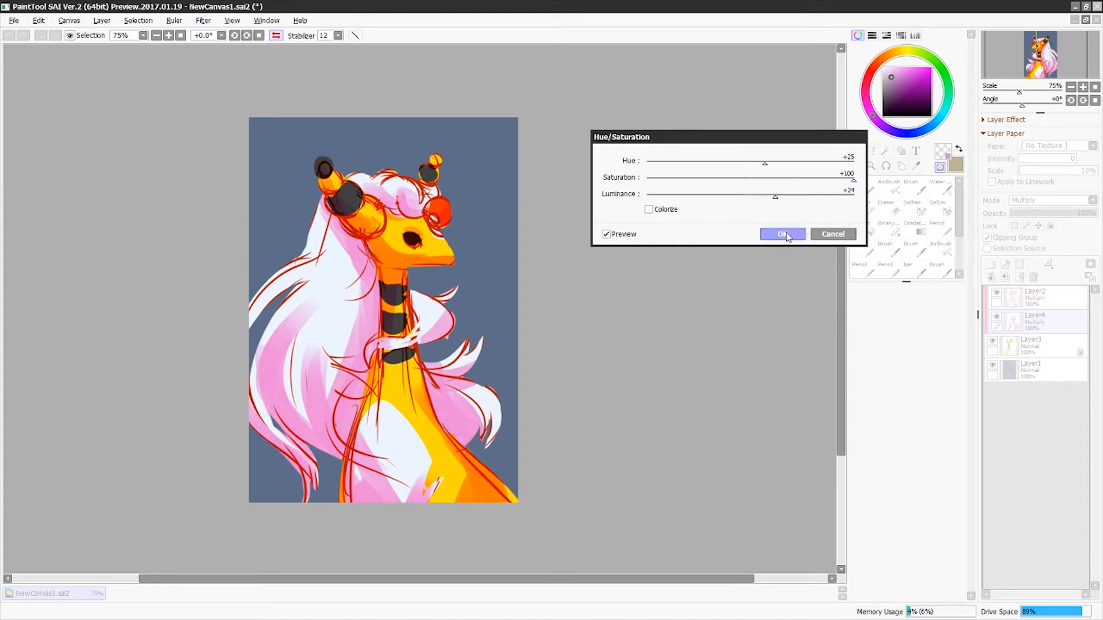
{"action": "left_click", "coordinate": [781, 233]}
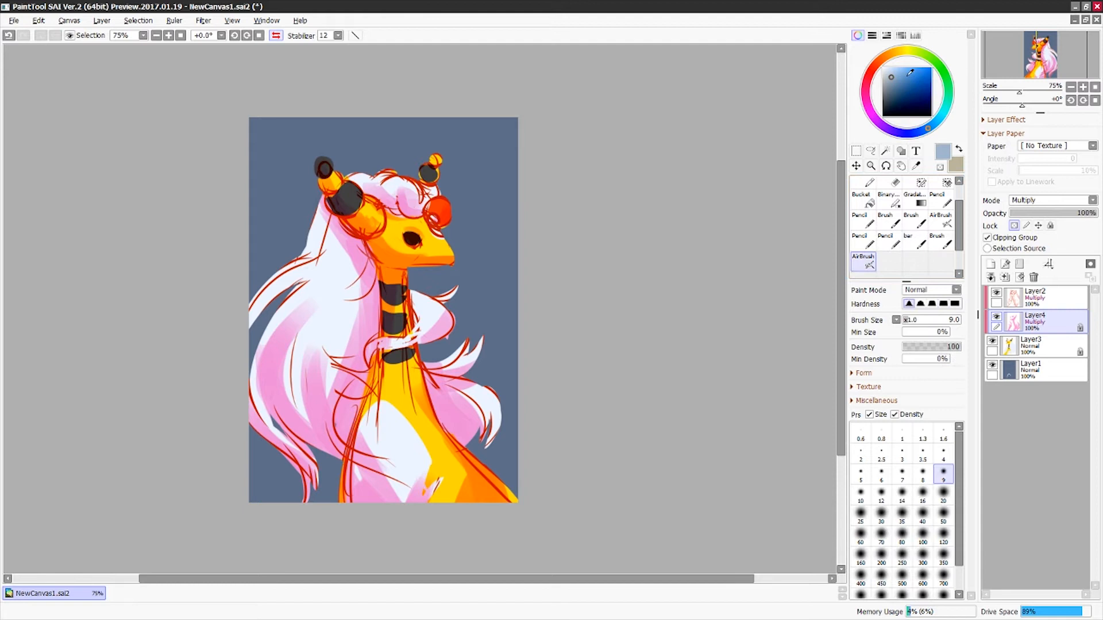
{"action": "left_click", "coordinate": [942, 542]}
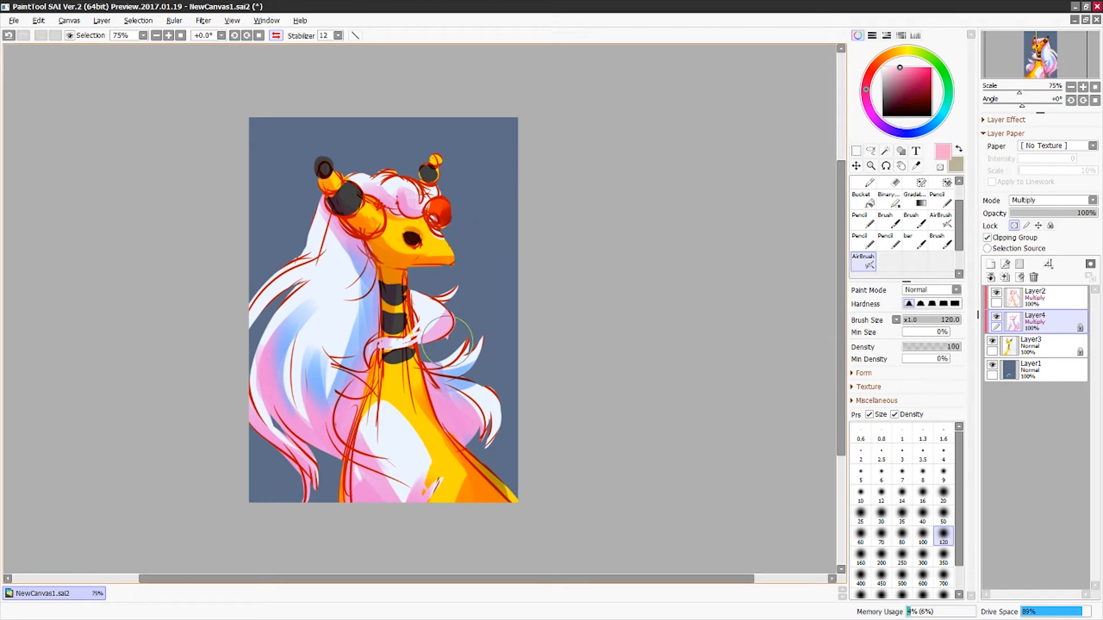
- Set the new lighting layers to Overlay and Shine blending modes
{"action": "left_click", "coordinate": [1047, 200]}
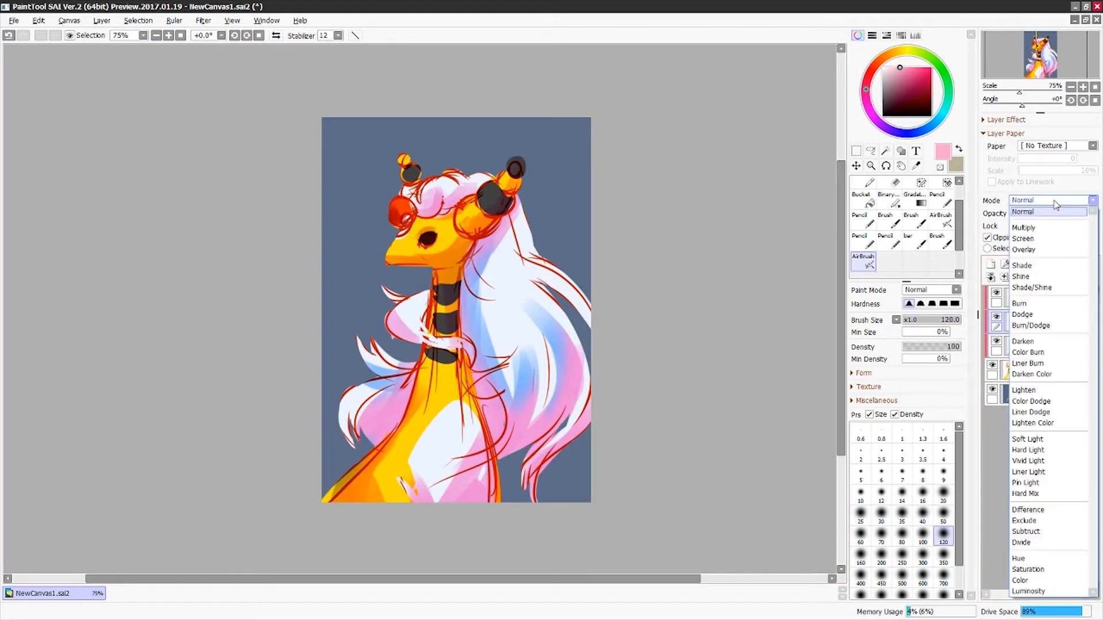
{"action": "left_click", "coordinate": [1024, 249]}
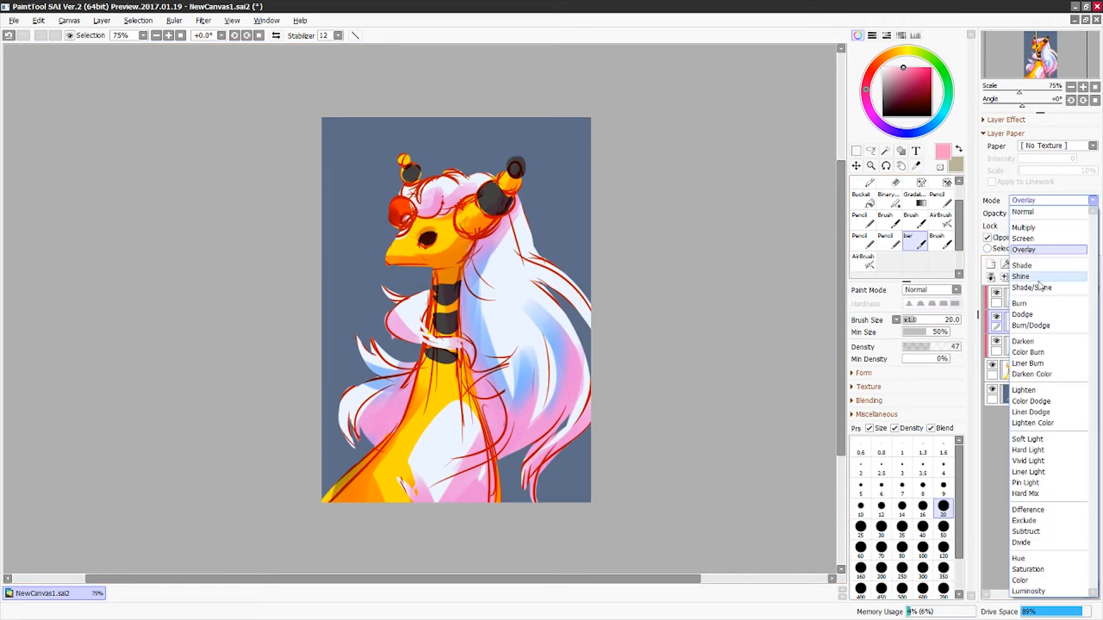
{"action": "left_click", "coordinate": [1020, 275]}
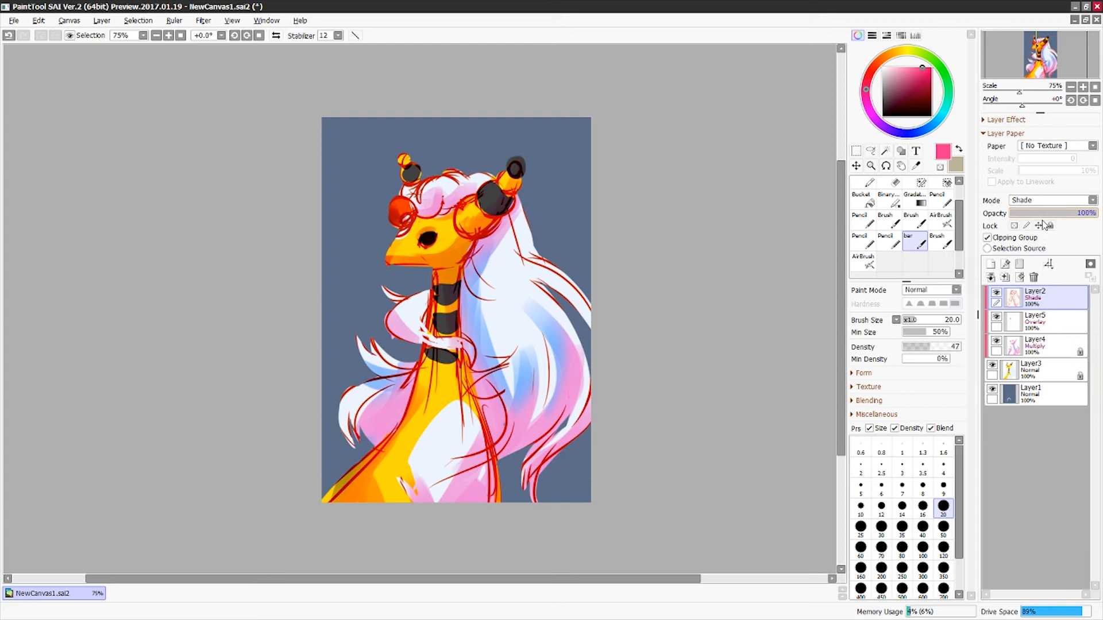
- Lock the lineart layer's transparency and recolour its lines magenta
{"action": "left_click", "coordinate": [1034, 320]}
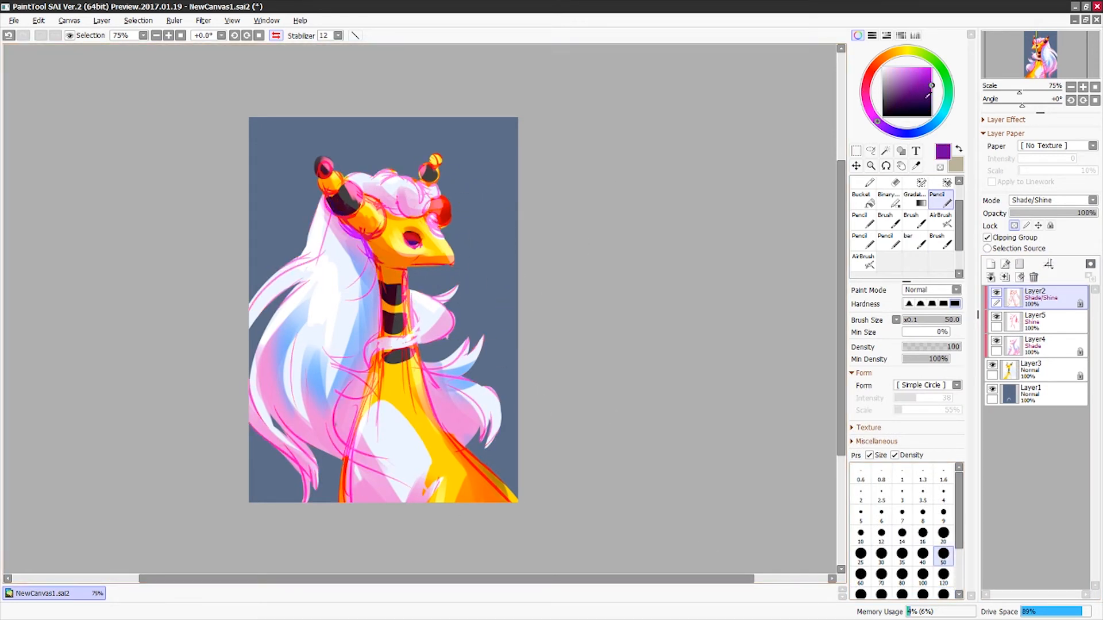
{"action": "left_click_drag", "start_coordinate": [394, 270], "coordinate": [383, 355]}
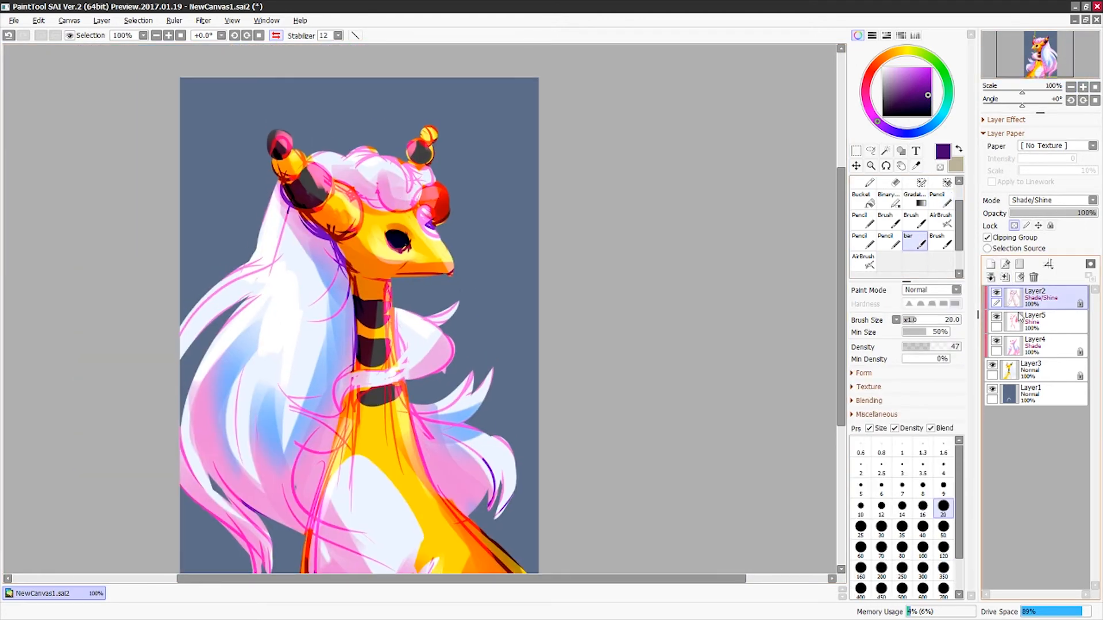
{"action": "left_click", "coordinate": [1047, 200]}
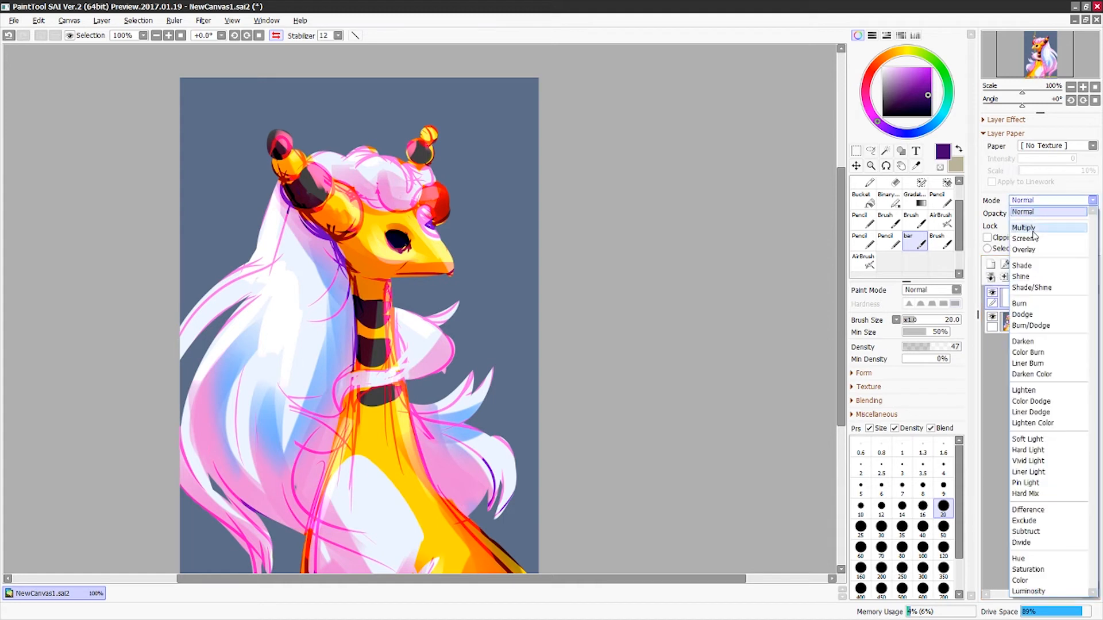